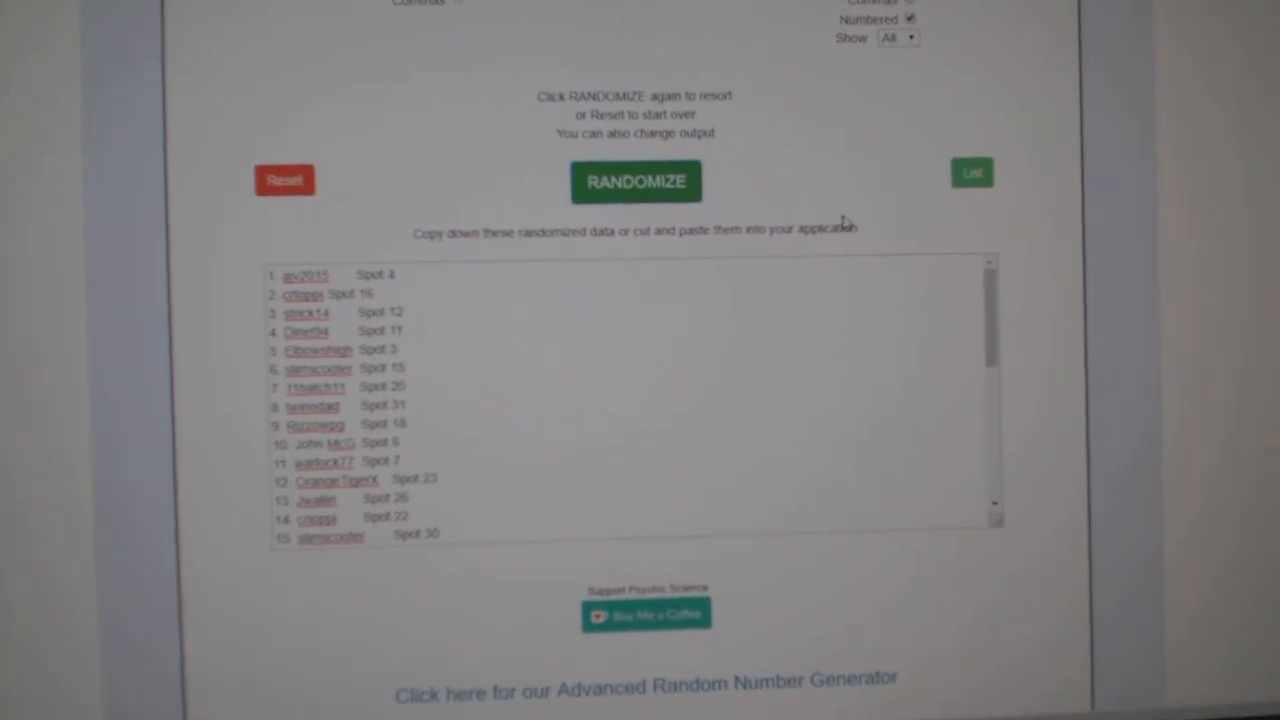
# Step: Copy the shuffled list of participant usernames with their assigned spots
pyautogui.click(636, 180)
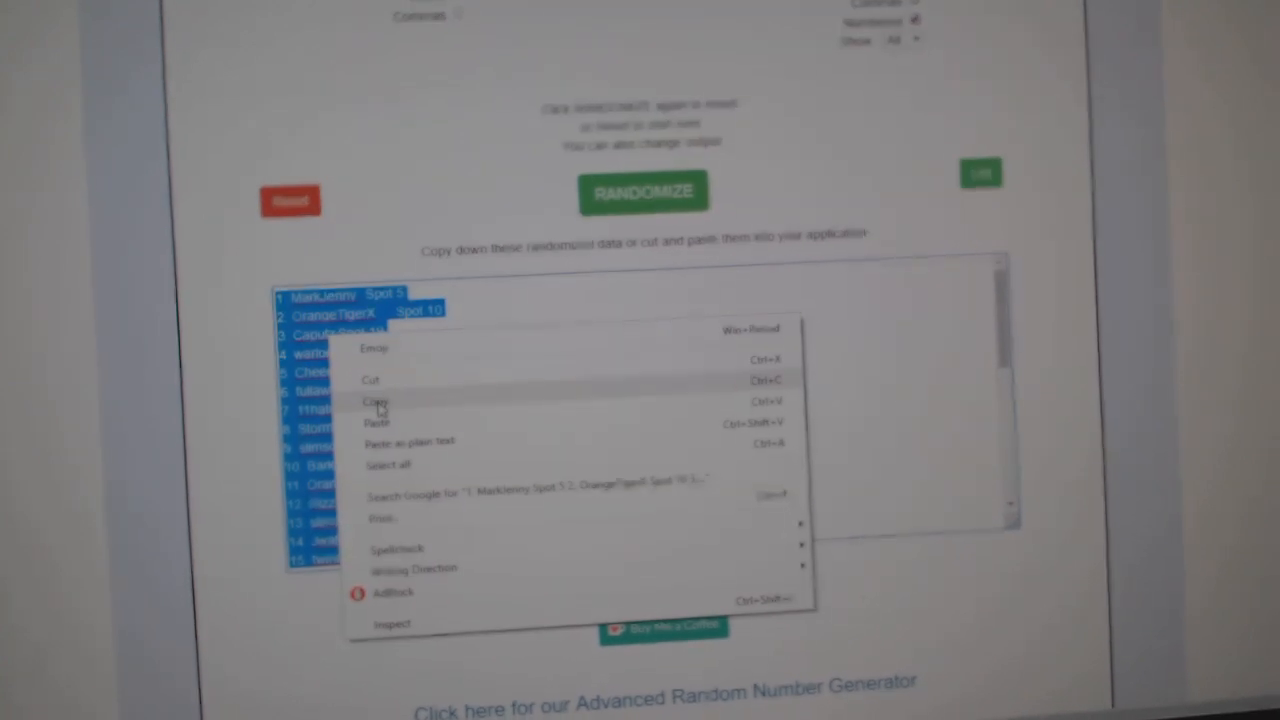
pyautogui.click(376, 402)
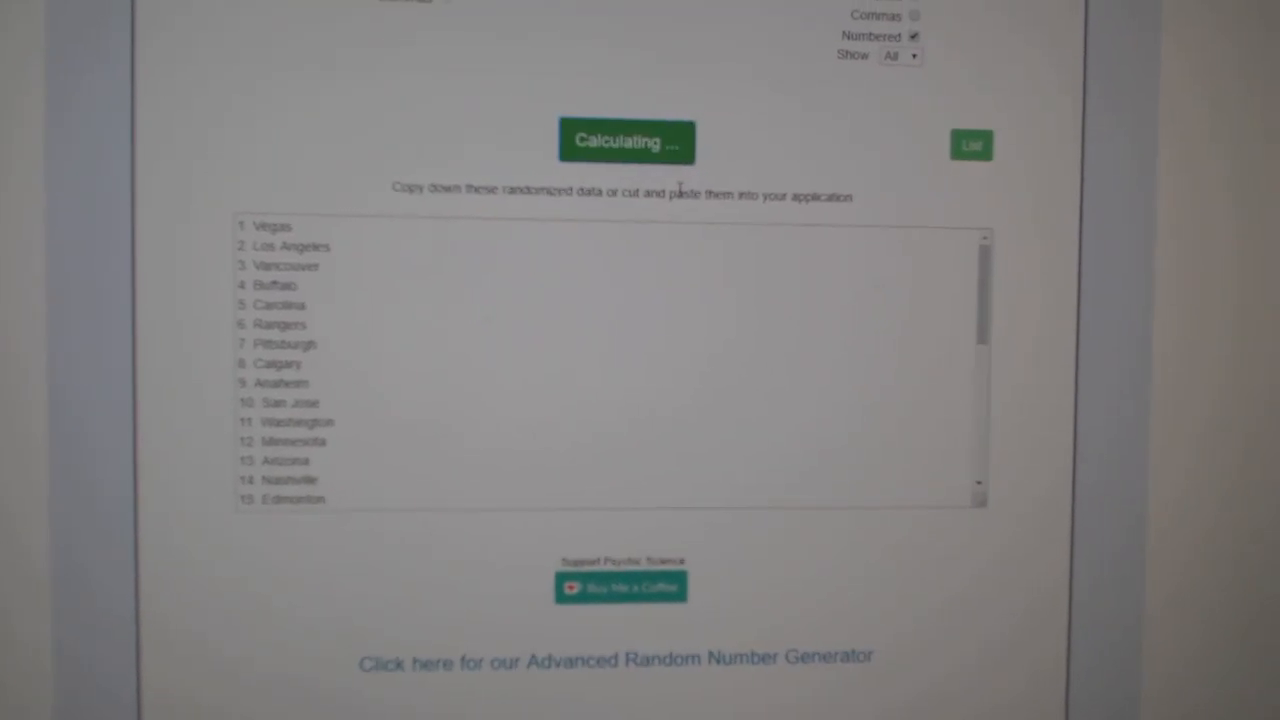
# Step: Randomize the hockey team city list into a new order
pyautogui.click(626, 140)
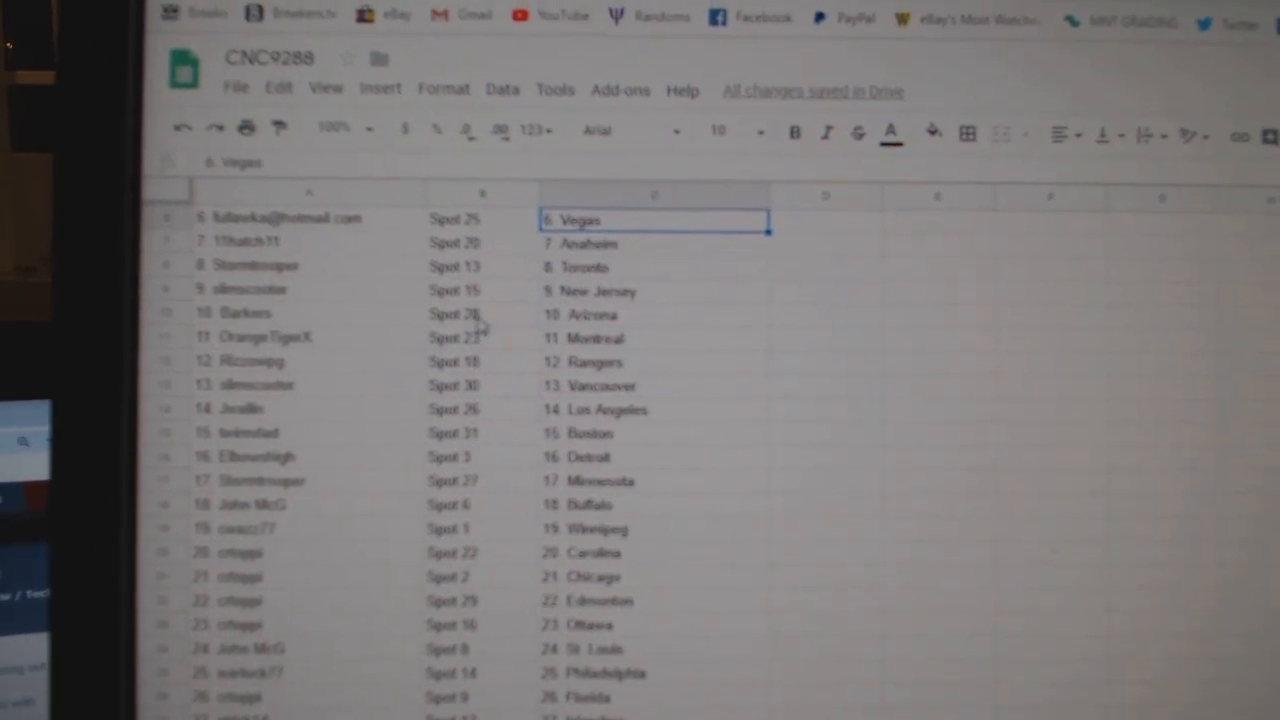
pyautogui.scroll(-3)
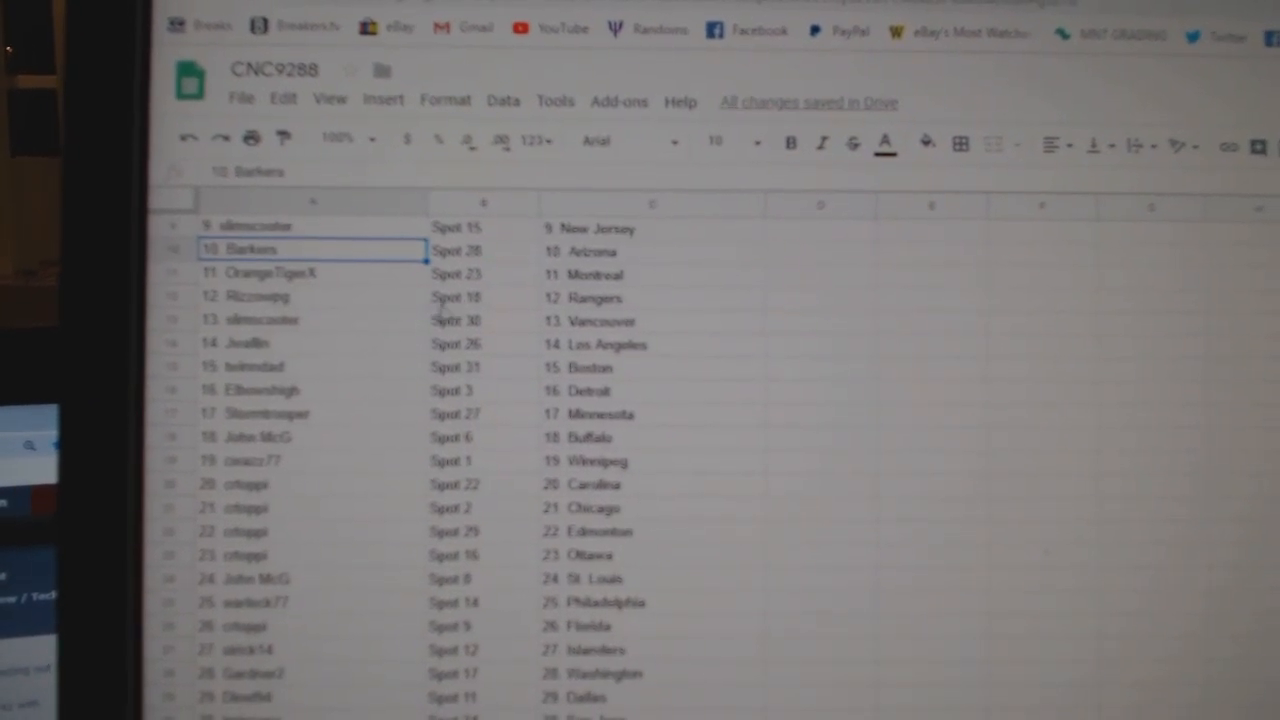
pyautogui.scroll(-3)
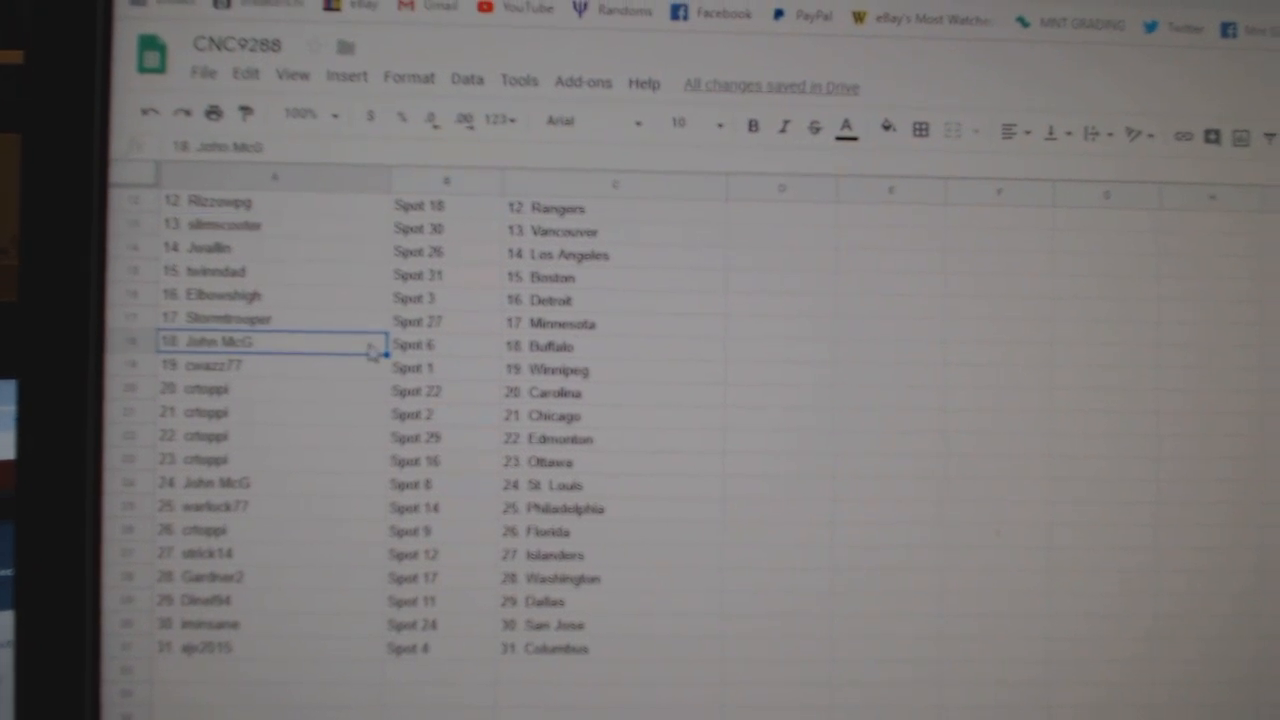
pyautogui.scroll(-3)
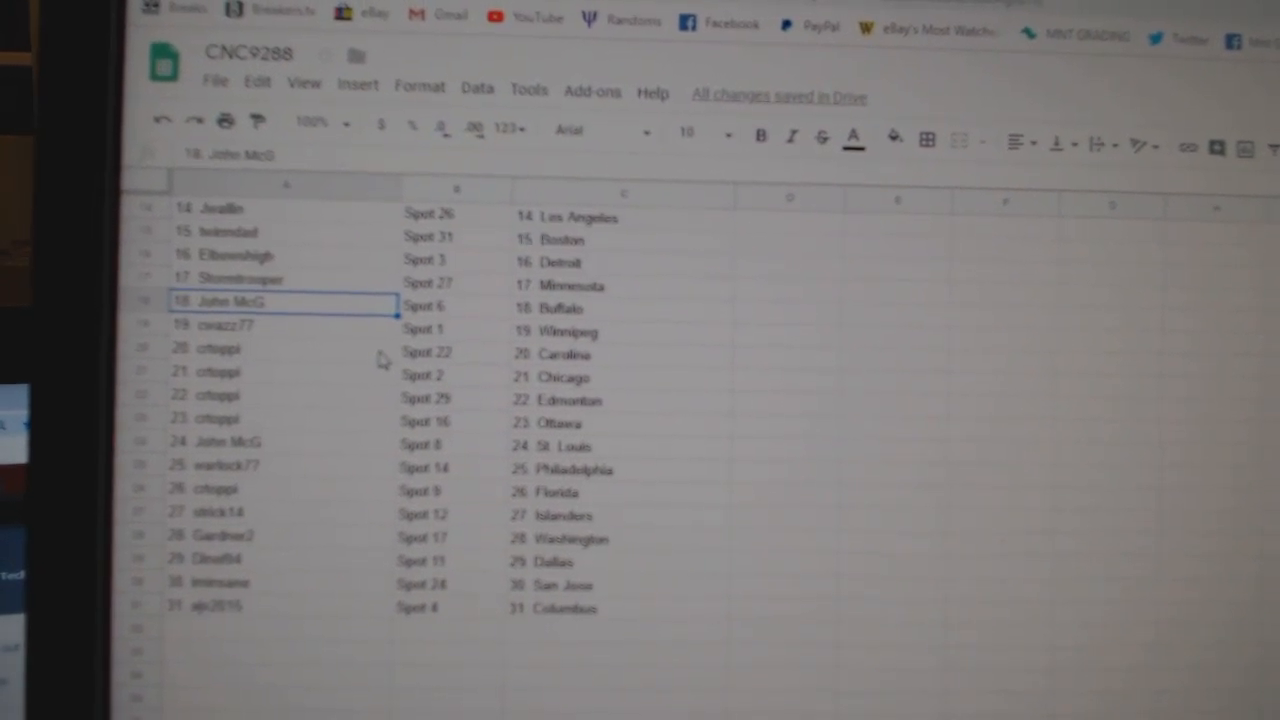